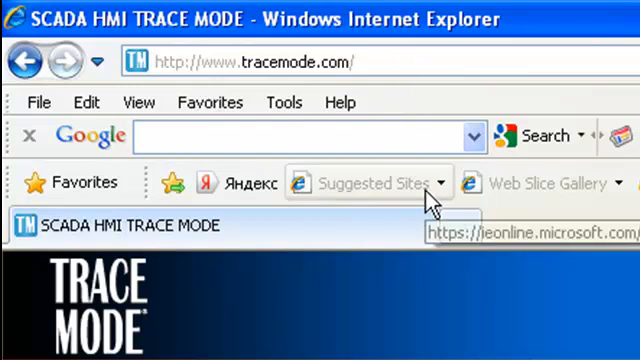
Scroll the tracemode.com page, then close Internet Explorer to reach the desktop
{"action": "scroll", "scroll_direction": "down", "scroll_amount": 3}
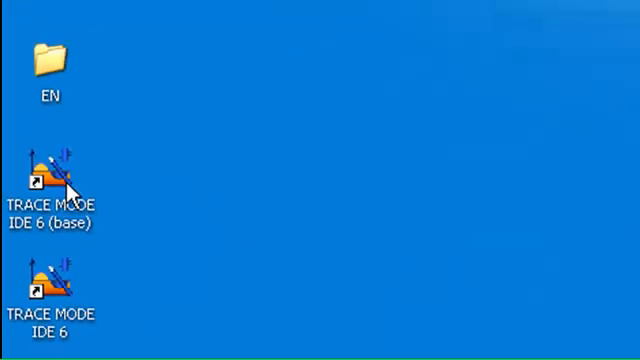
Launch TRACE MODE IDE 6 and create a new Easy project
{"action": "double_click", "coordinate": [48, 180]}
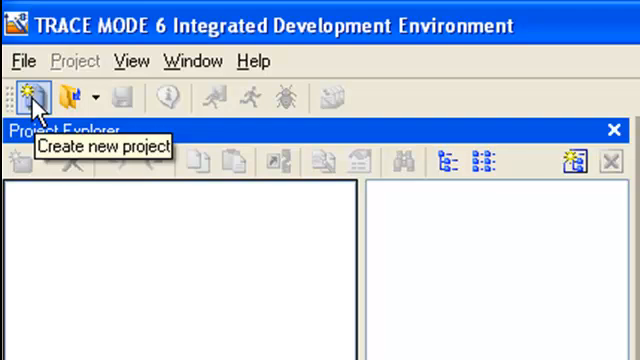
{"action": "left_click", "coordinate": [24, 96]}
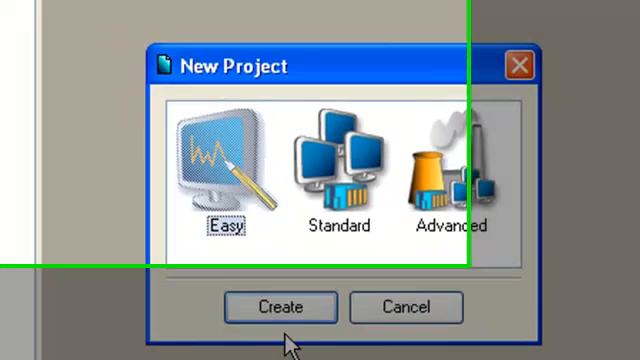
{"action": "left_click", "coordinate": [280, 307]}
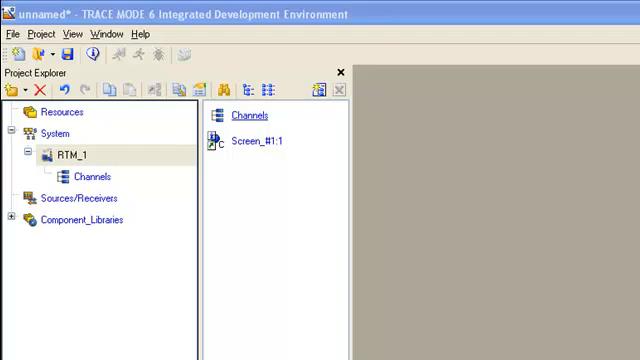
Create a Rin_Word(4) component from the Sources/Receivers area
{"action": "left_click", "coordinate": [78, 198]}
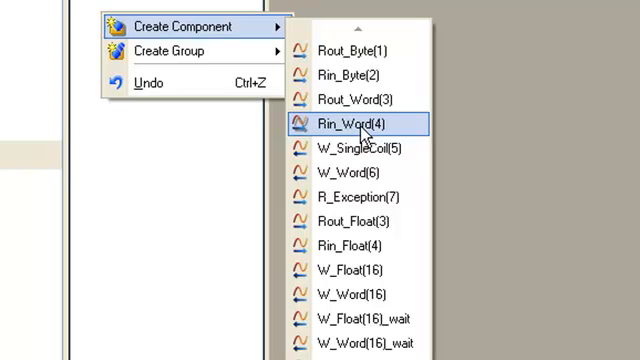
{"action": "left_click", "coordinate": [341, 123]}
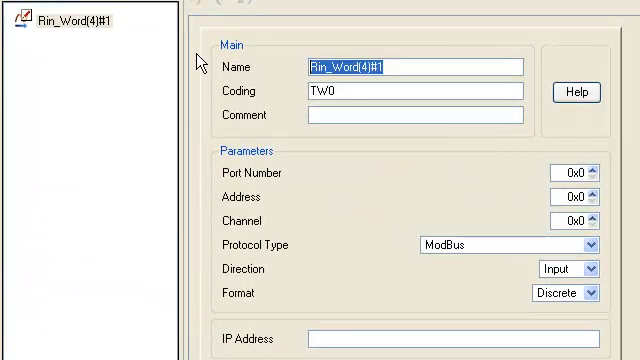
Name the component TC and raise its Address spinner toward 0x2
{"action": "type", "text": "TC"}
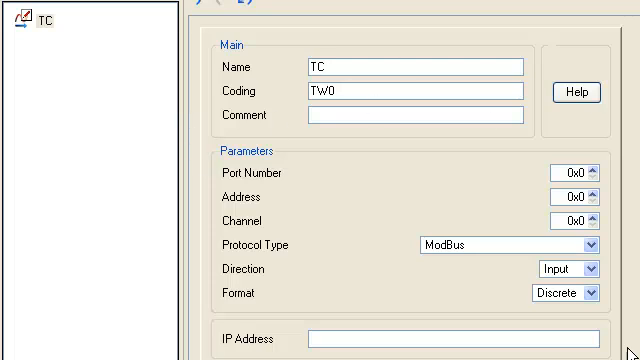
{"action": "mouse_move", "coordinate": [393, 350]}
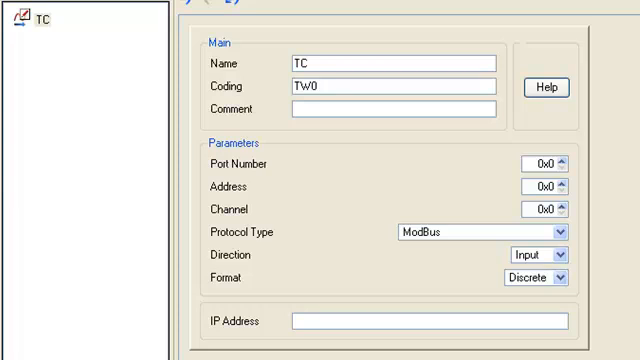
{"action": "mouse_move", "coordinate": [228, 169]}
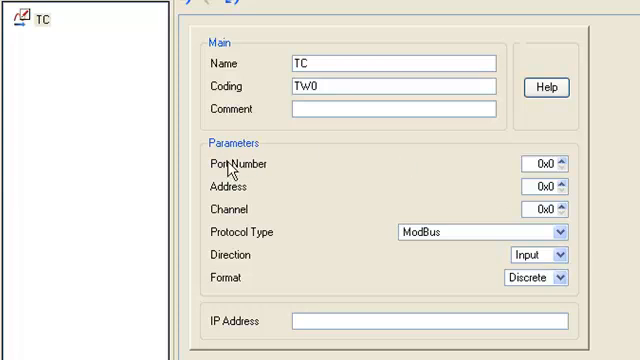
{"action": "mouse_move", "coordinate": [454, 197]}
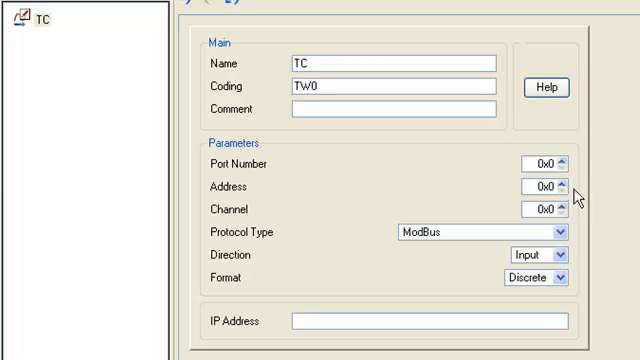
{"action": "left_click", "coordinate": [550, 187]}
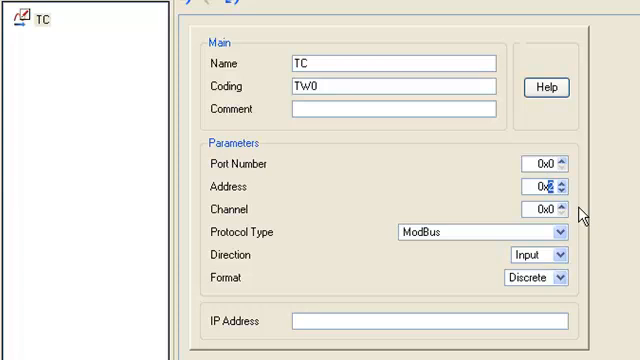
{"action": "mouse_move", "coordinate": [578, 258]}
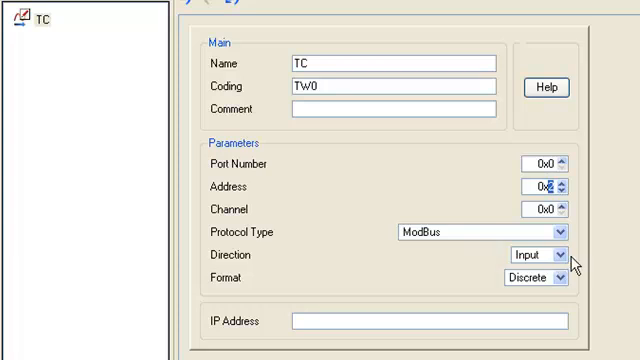
{"action": "mouse_move", "coordinate": [426, 196]}
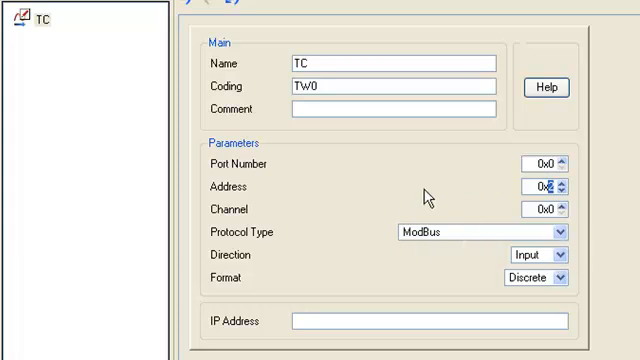
{"action": "mouse_move", "coordinate": [473, 279]}
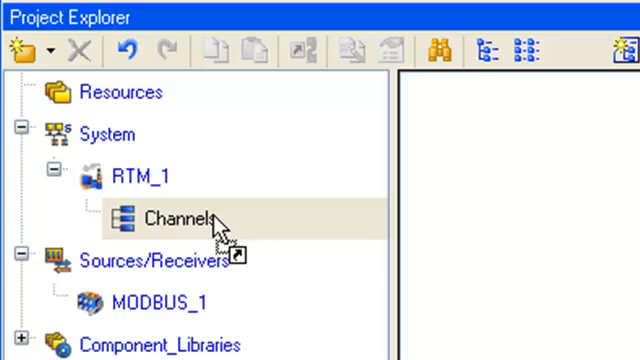
Select Channels under RTM_1 to reveal the TC channel
{"action": "left_click", "coordinate": [175, 218]}
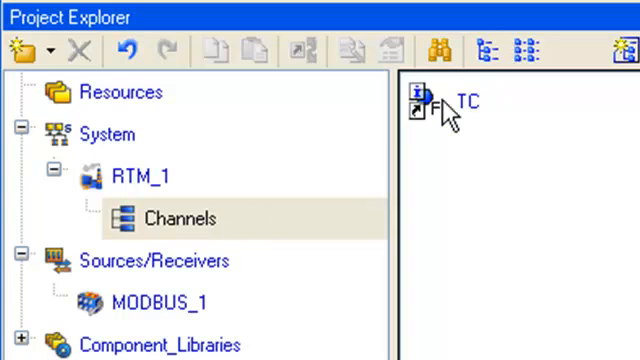
In the TC channel editor, enable processing and enter scaling In Min 0, In Max 32767, A Min 0
{"action": "double_click", "coordinate": [438, 103]}
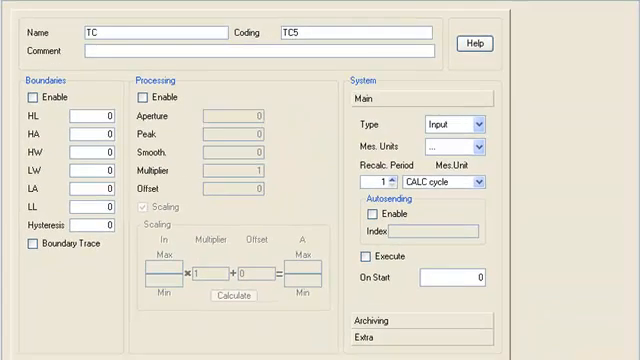
{"action": "left_click", "coordinate": [139, 97]}
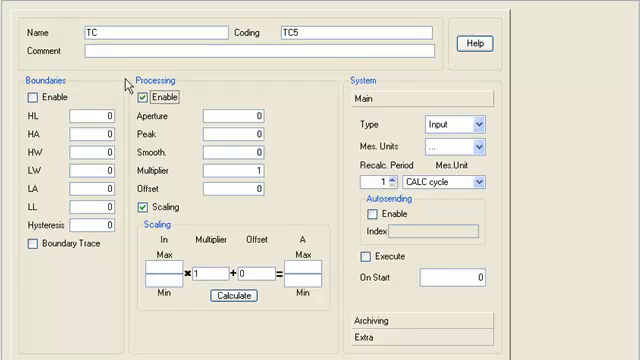
{"action": "mouse_move", "coordinate": [268, 239]}
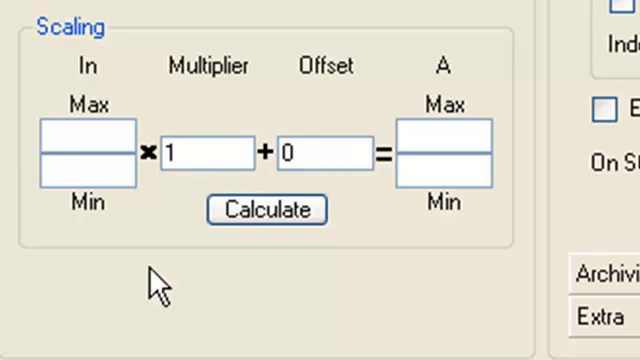
{"action": "mouse_move", "coordinate": [18, 295]}
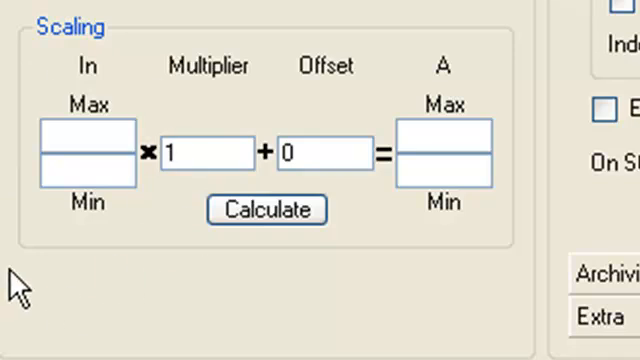
{"action": "mouse_move", "coordinate": [95, 205]}
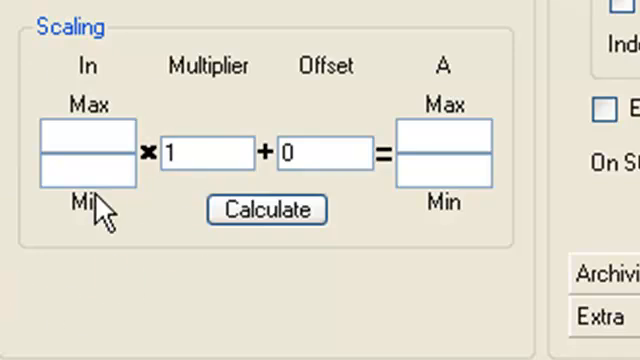
{"action": "type", "text": "0"}
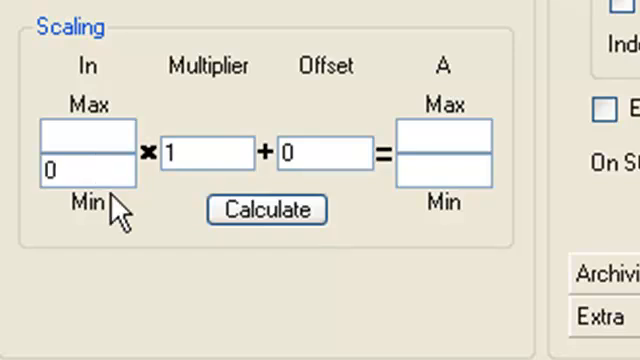
{"action": "type", "text": "32767"}
{"action": "type", "text": "1"}
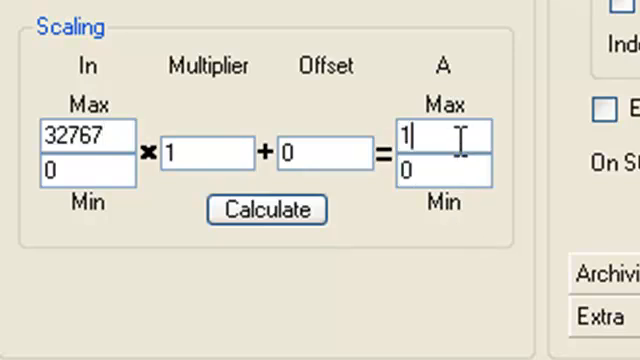
{"action": "type", "text": "372"}
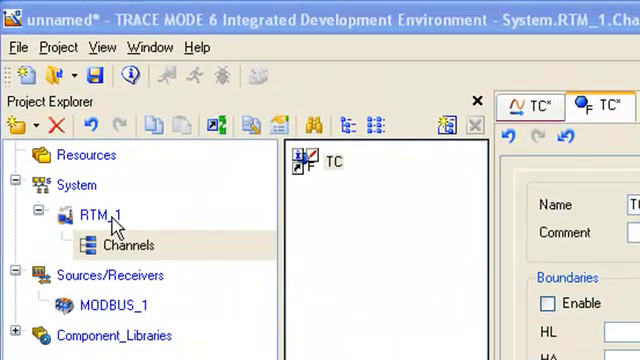
Create a COM_Ports group under RTM_1 from its context menu
{"action": "right_click", "coordinate": [95, 213]}
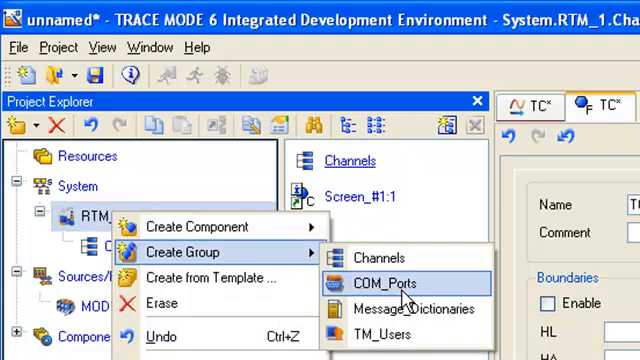
{"action": "left_click", "coordinate": [388, 283]}
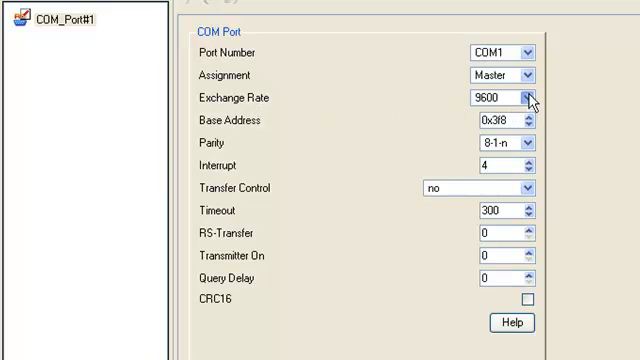
Set COM_Port#1 to COM1, Master, with a 9600 exchange rate
{"action": "left_click", "coordinate": [505, 99]}
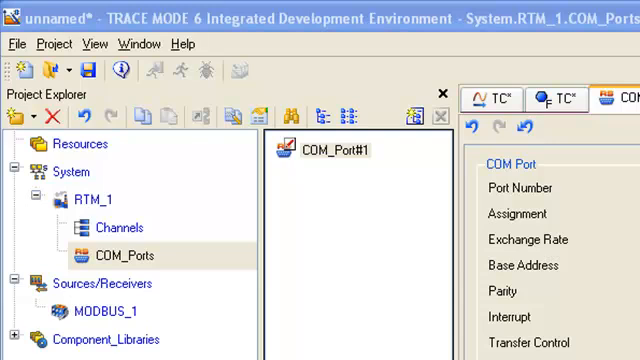
{"action": "mouse_move", "coordinate": [315, 306]}
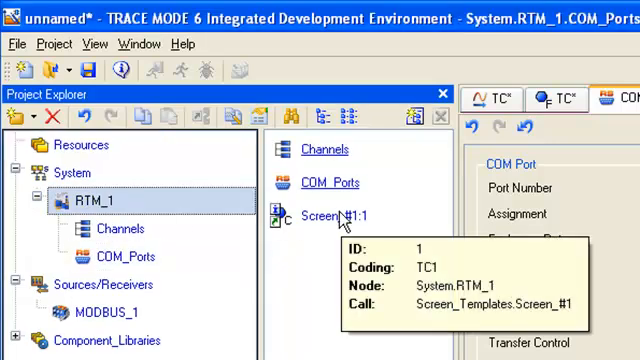
Open Screen_#1:1 in its editor and add an Images group with an image library under Resources
{"action": "double_click", "coordinate": [320, 216]}
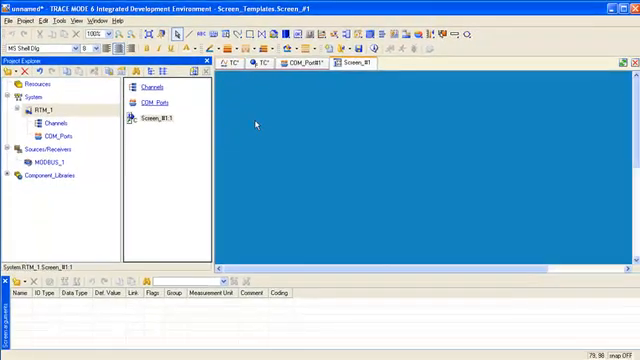
{"action": "mouse_move", "coordinate": [258, 118]}
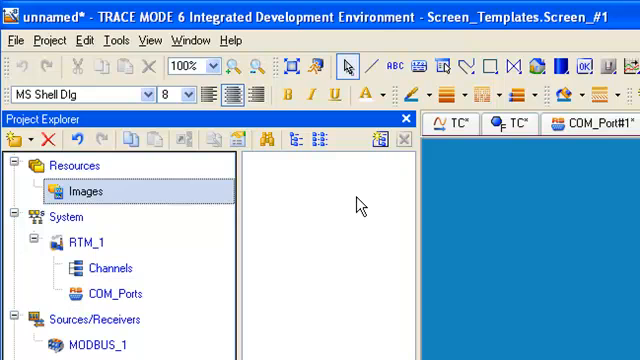
{"action": "right_click", "coordinate": [360, 205]}
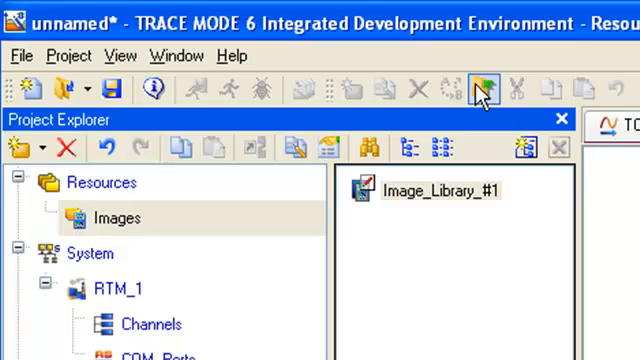
Import logo_tm6_70.png from the Logotip folder into Image_Library_#1
{"action": "left_click", "coordinate": [481, 89]}
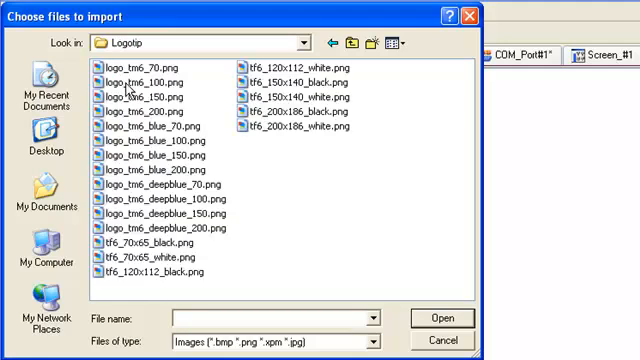
{"action": "left_click", "coordinate": [441, 318]}
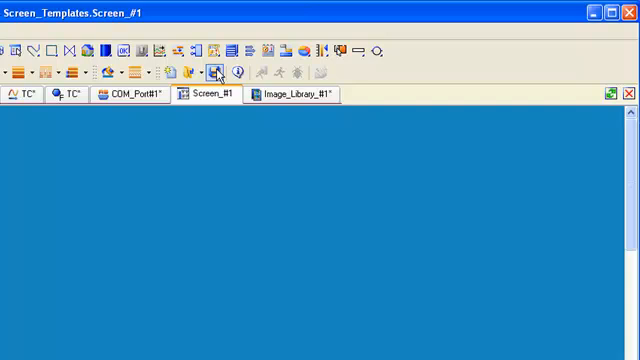
{"action": "mouse_move", "coordinate": [88, 50]}
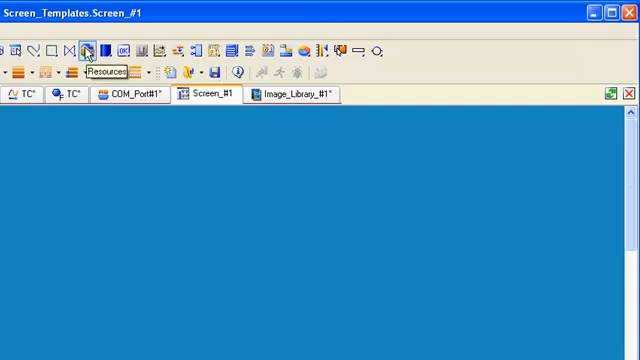
Show the Pixmaps libraries panel listing Image_Library_#1 with the logo_tm6_70 image
{"action": "left_click", "coordinate": [85, 50]}
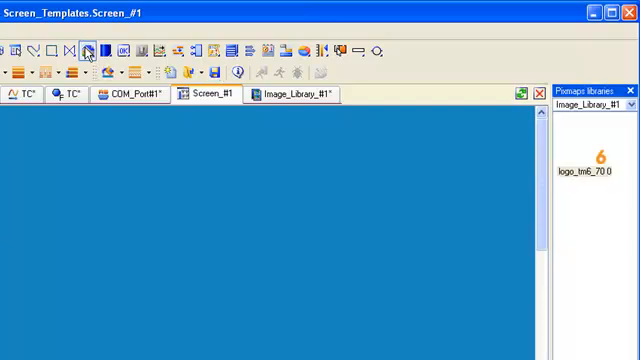
{"action": "mouse_move", "coordinate": [378, 110]}
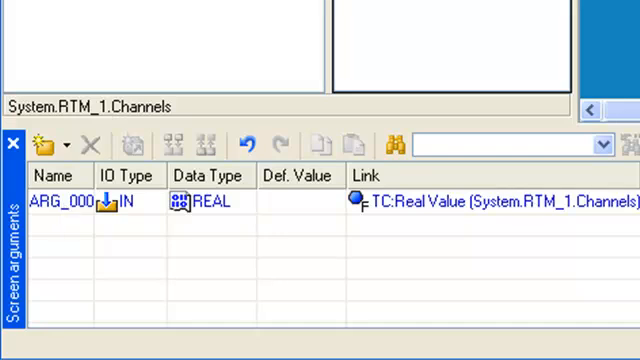
{"action": "mouse_move", "coordinate": [408, 70]}
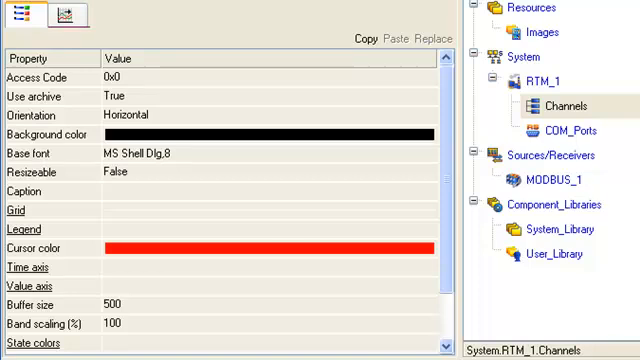
{"action": "mouse_move", "coordinate": [347, 166]}
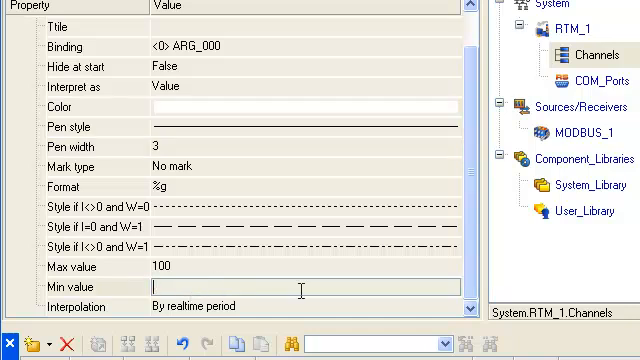
Set the ARG_000 trend pen's min value to 20 and max value to 40
{"action": "type", "text": "20"}
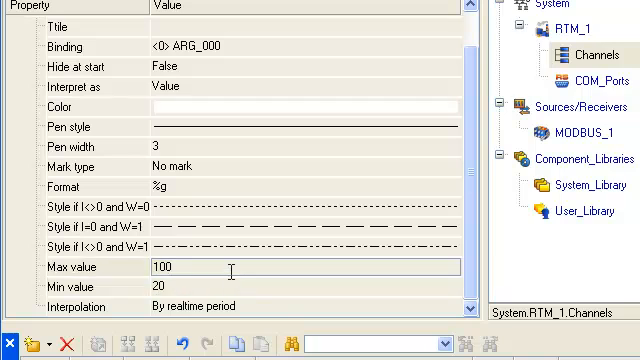
{"action": "type", "text": "40"}
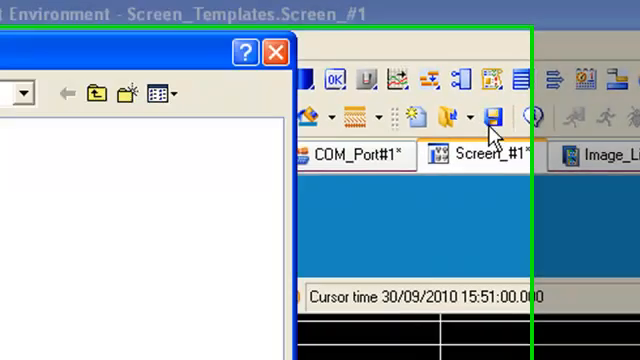
Save the project as 'mrtu'
{"action": "left_click", "coordinate": [489, 117]}
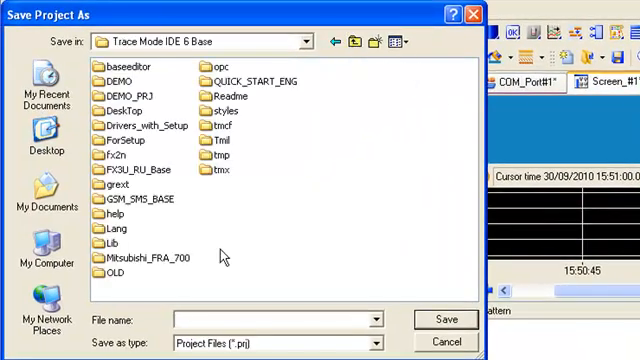
{"action": "type", "text": "m"}
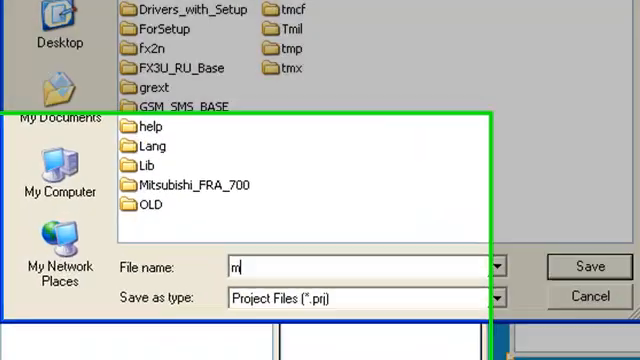
{"action": "type", "text": "rtu"}
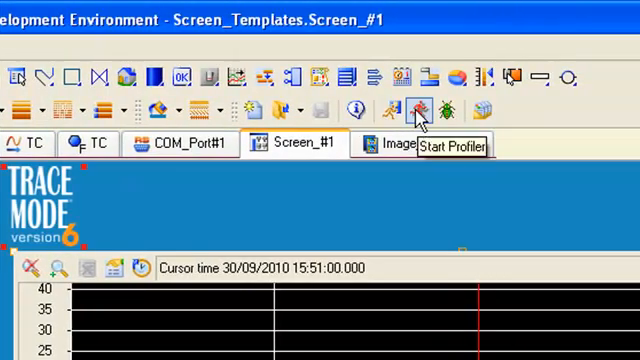
Start the profiler to run the project with live data, TC around 21.98
{"action": "left_click", "coordinate": [413, 111]}
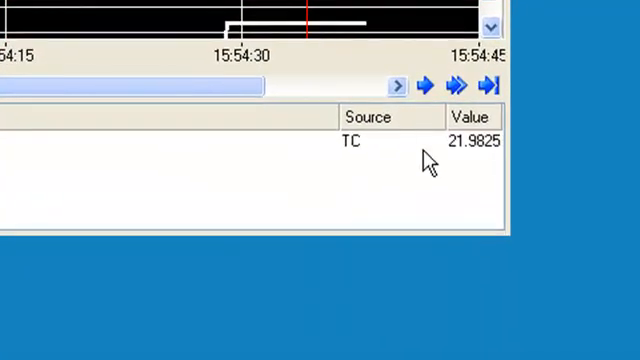
Select the TC entry reading 21.9825 in the trend legend
{"action": "left_click", "coordinate": [420, 141]}
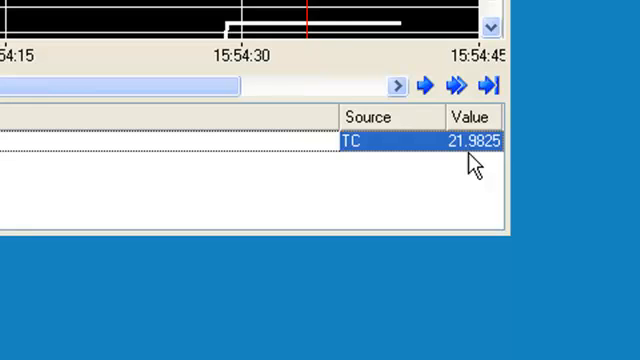